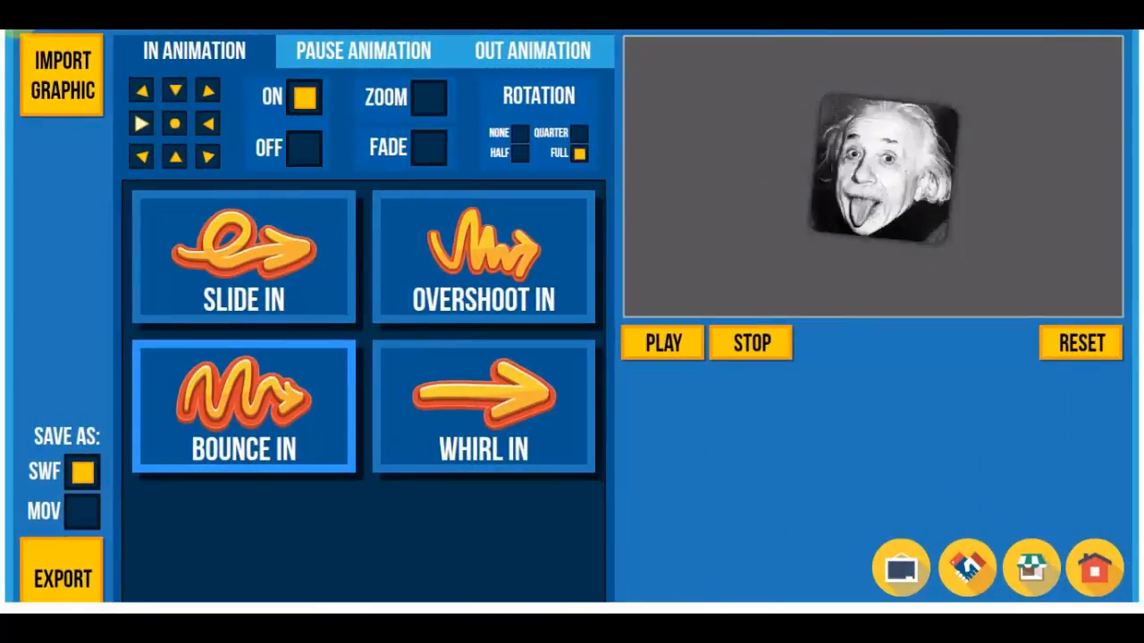
Replay the entrance preview a few times and dismiss the import file picker without importing
left_click(663, 343)
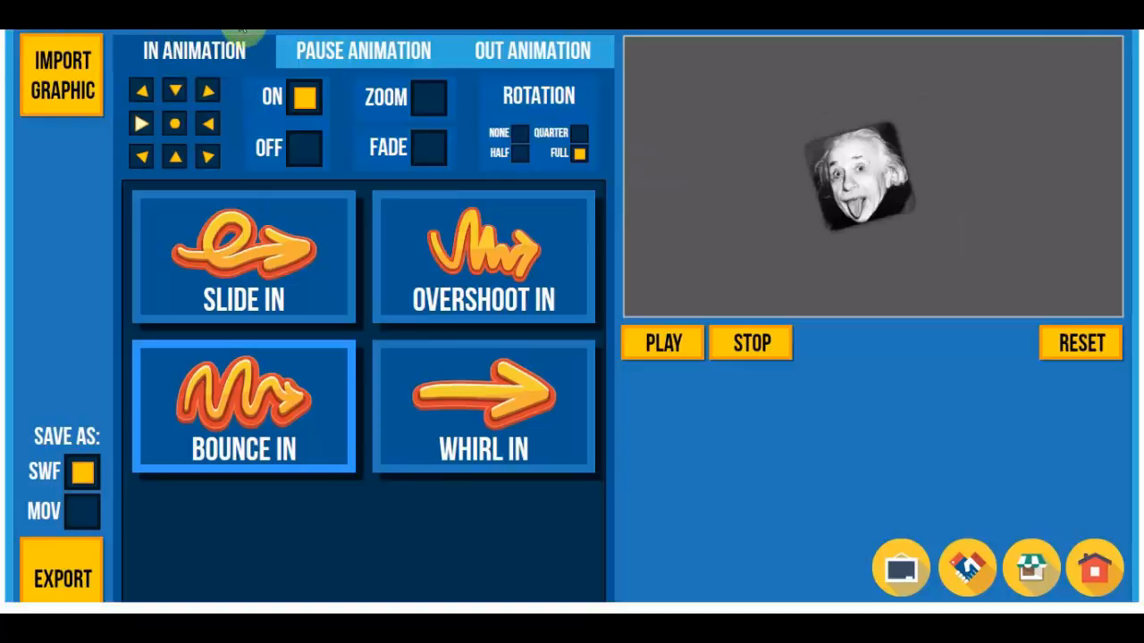
left_click(662, 344)
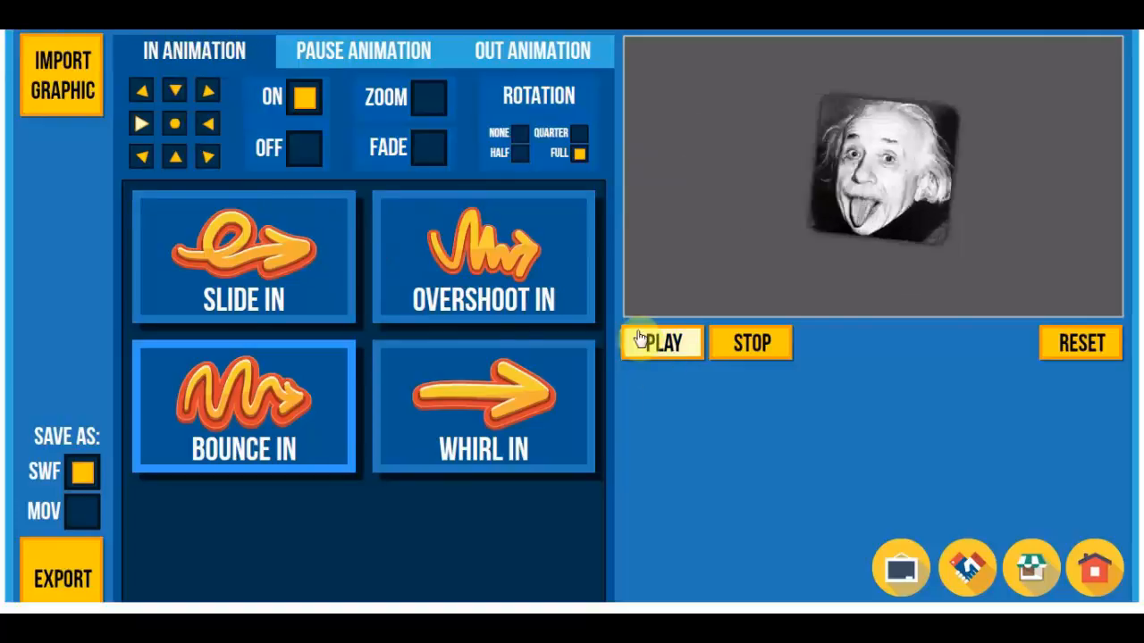
left_click(661, 343)
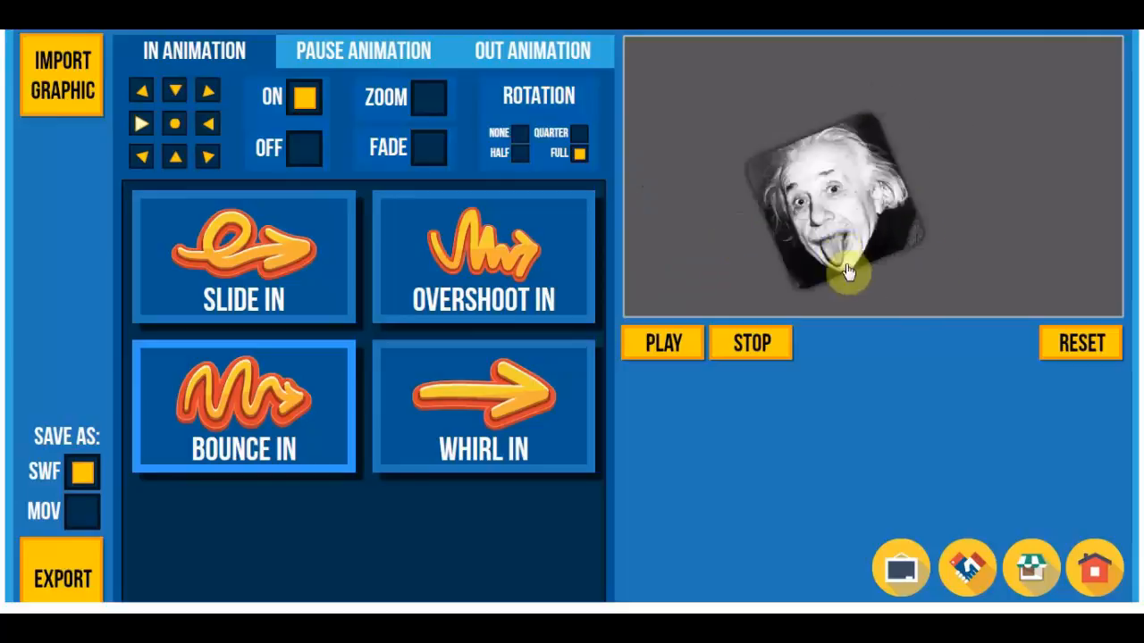
left_click(243, 259)
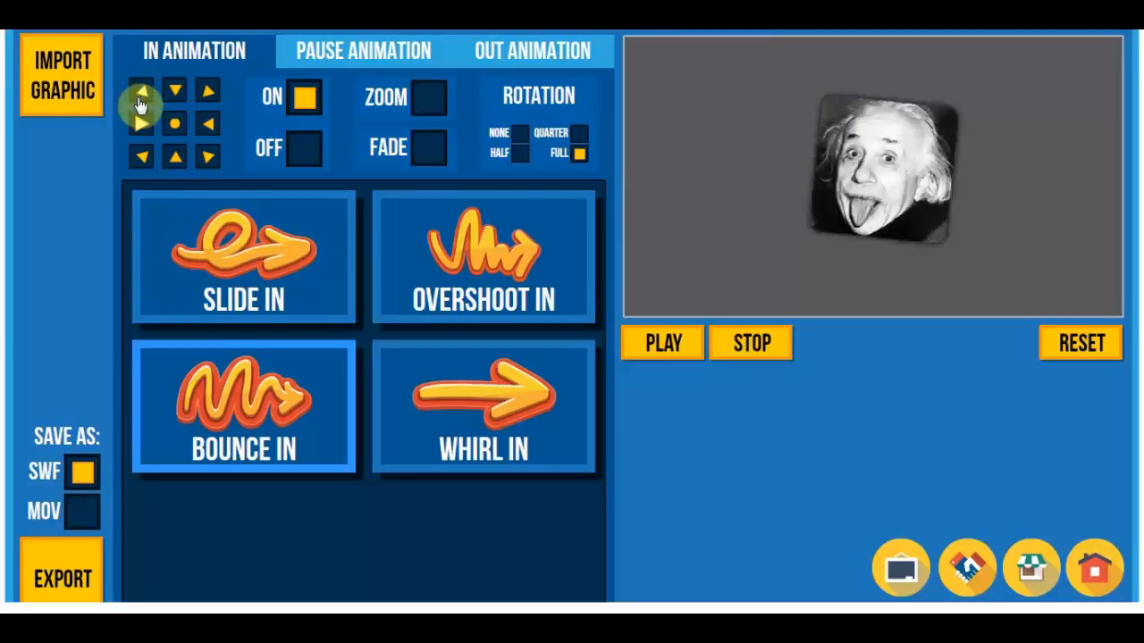
left_click(61, 75)
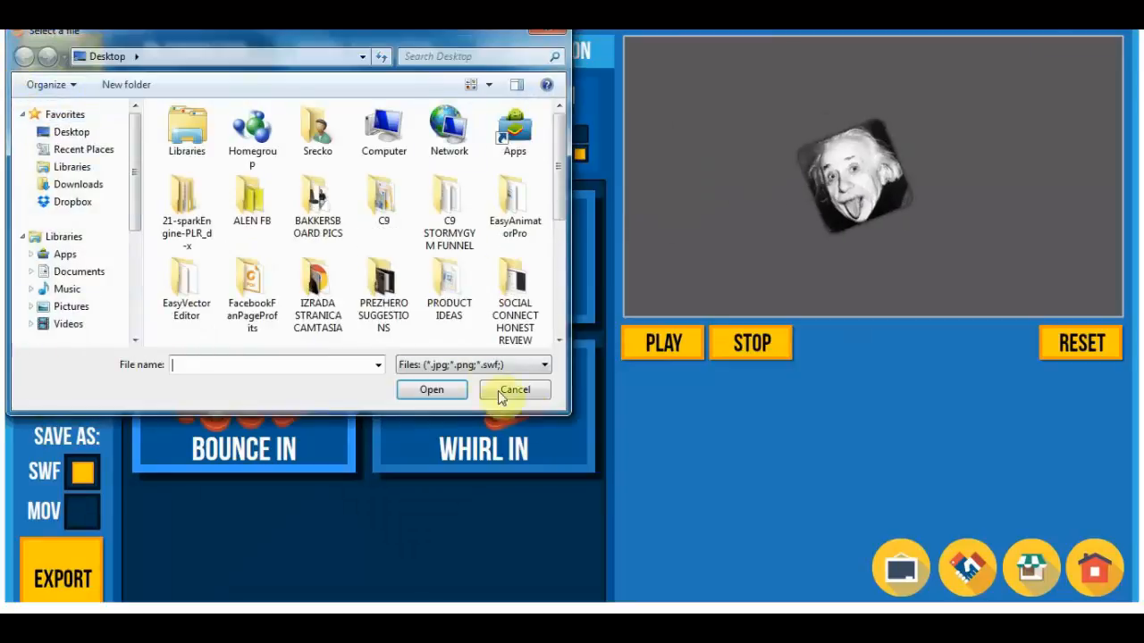
left_click(515, 390)
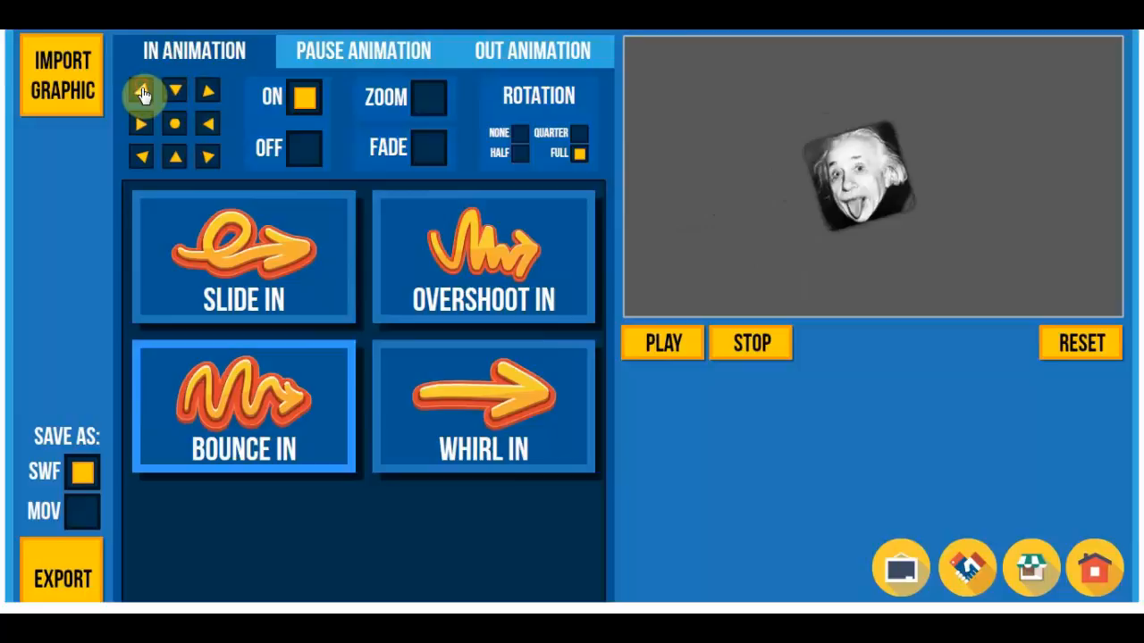
Add Zoom to the Bounce In entrance, try Fade, then turn Fade back off
left_click(141, 90)
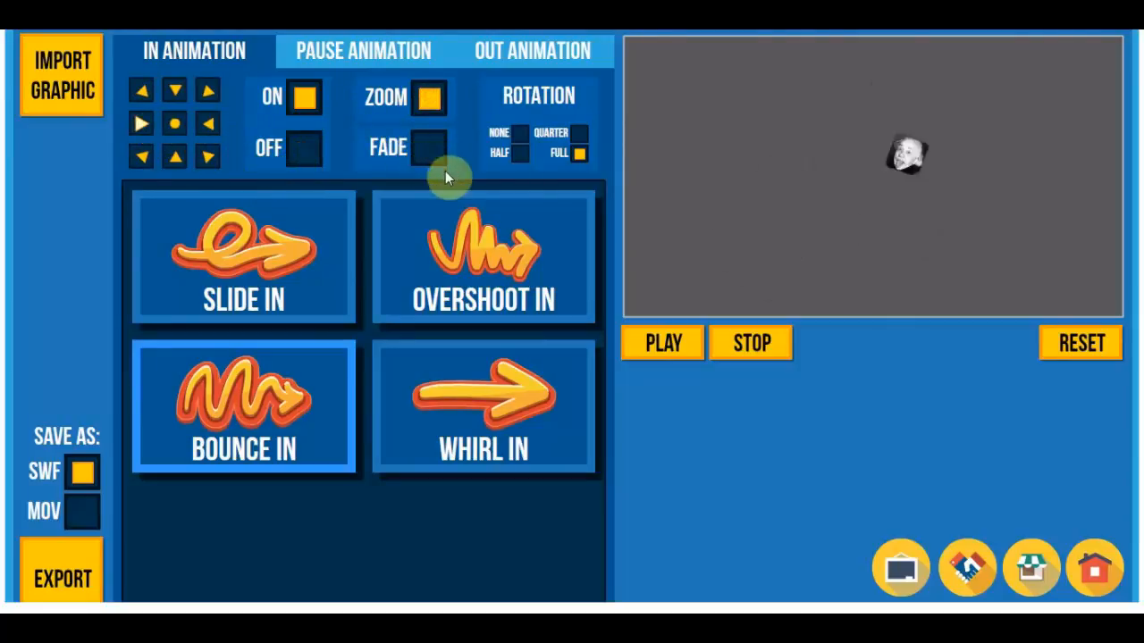
left_click(429, 146)
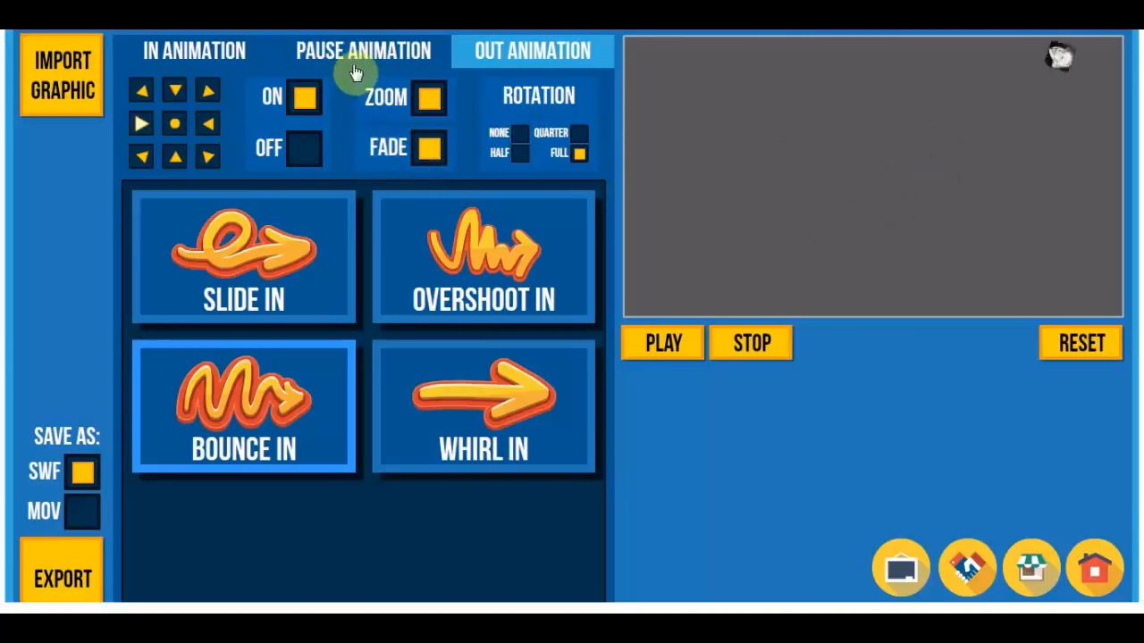
left_click(193, 50)
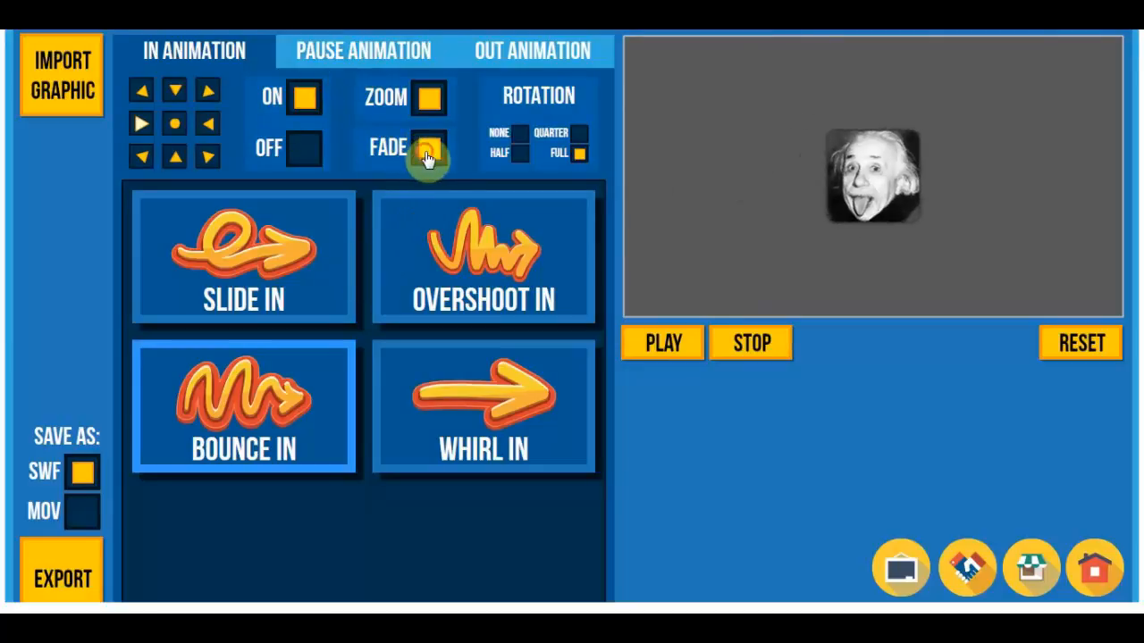
left_click(363, 50)
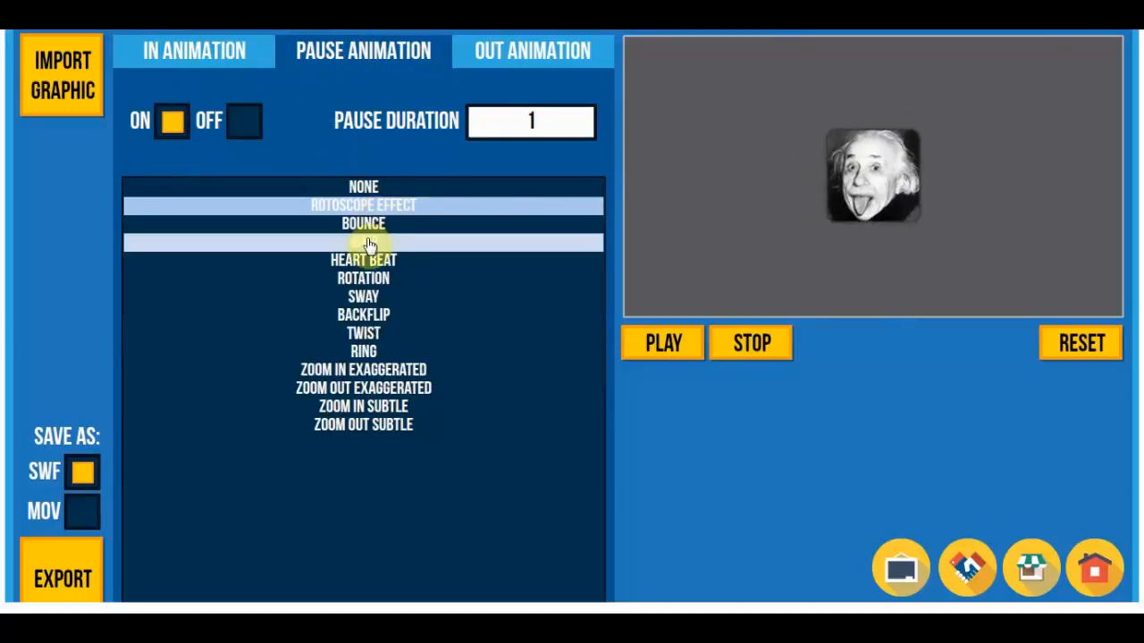
Try pause effects from the list, settle on Zoom In Exaggerated with pause duration 3
left_click(364, 241)
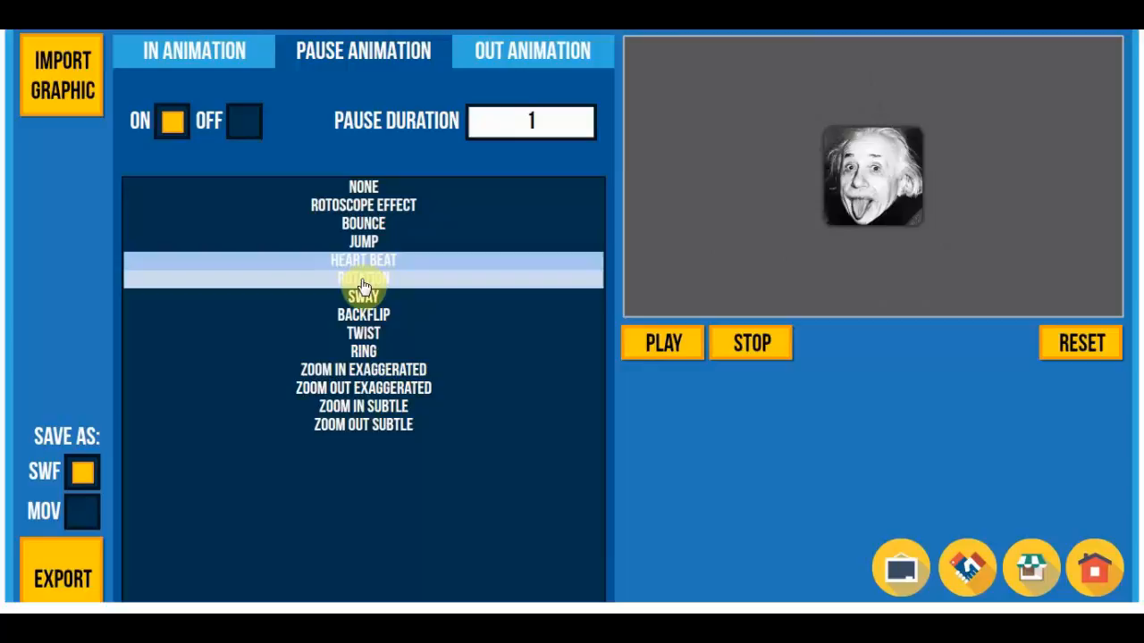
left_click(365, 279)
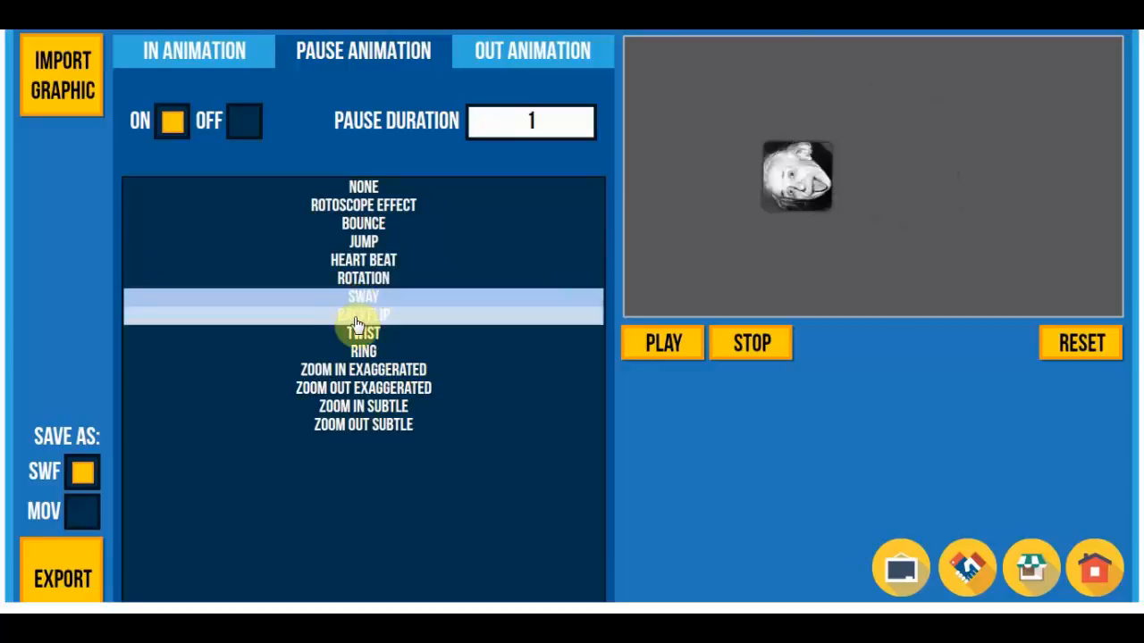
left_click(363, 314)
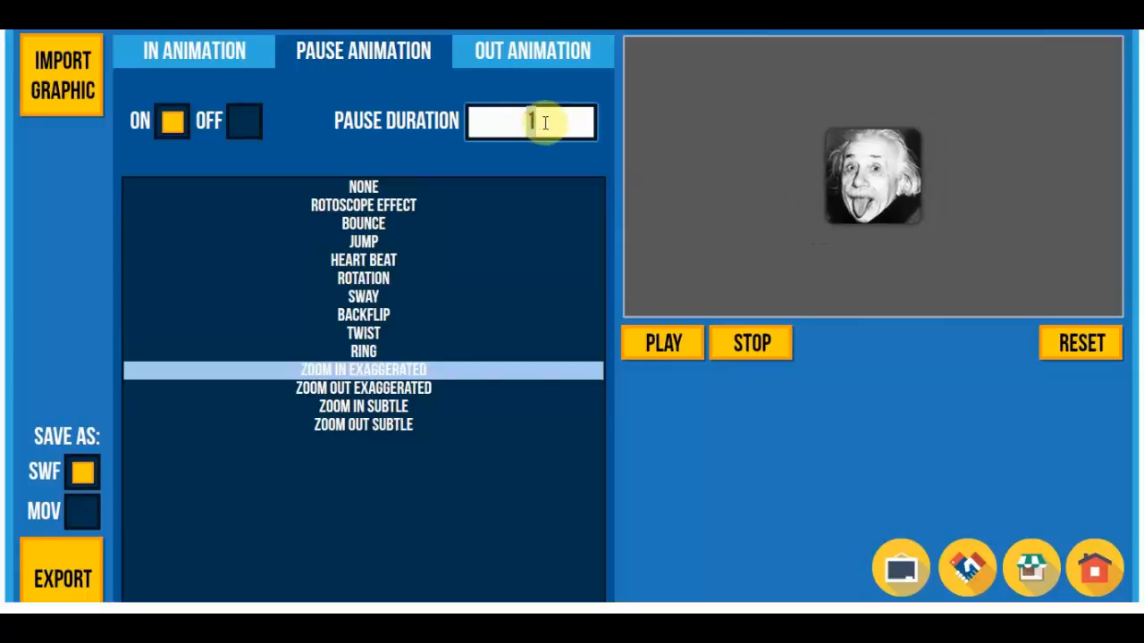
type("3")
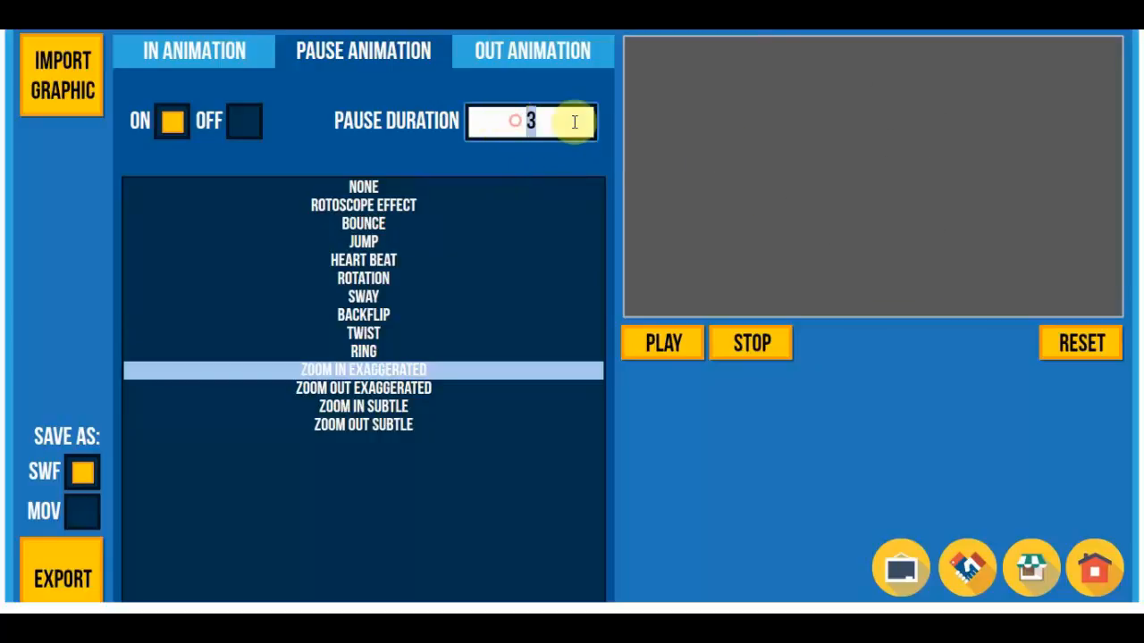
left_click(532, 51)
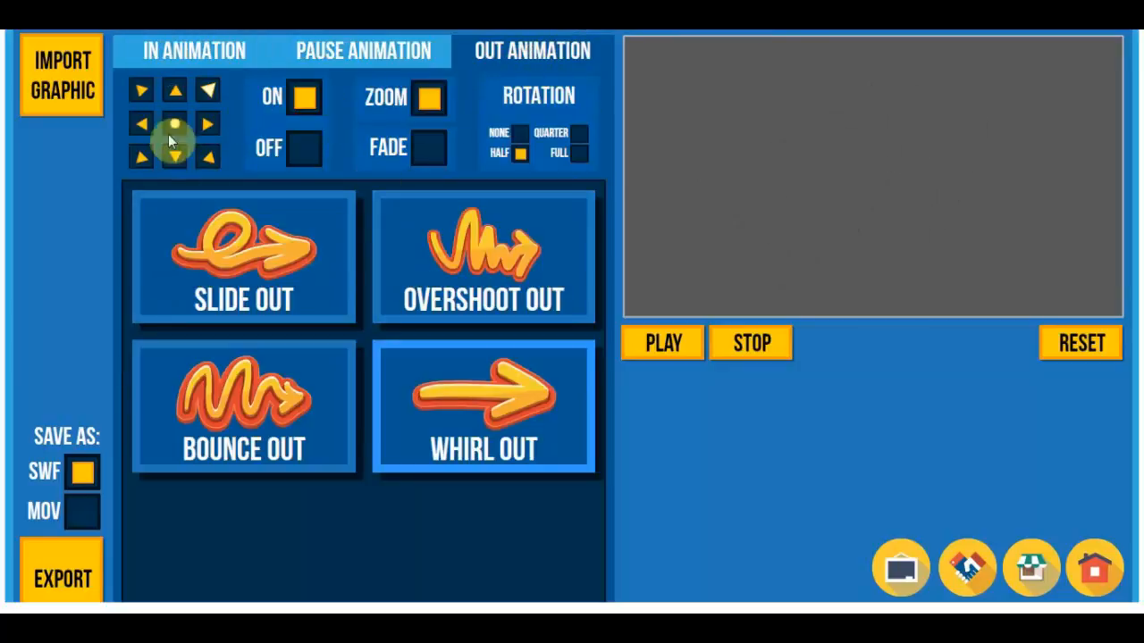
Set the exit direction, then try Slide In and Bounce In entrances
left_click(243, 259)
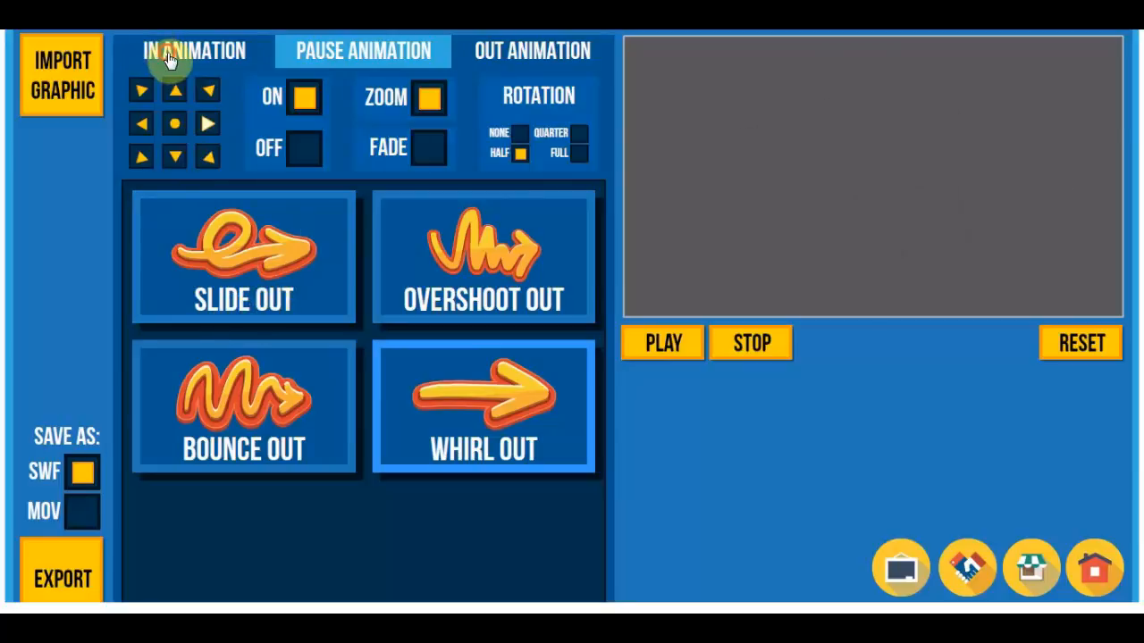
left_click(193, 50)
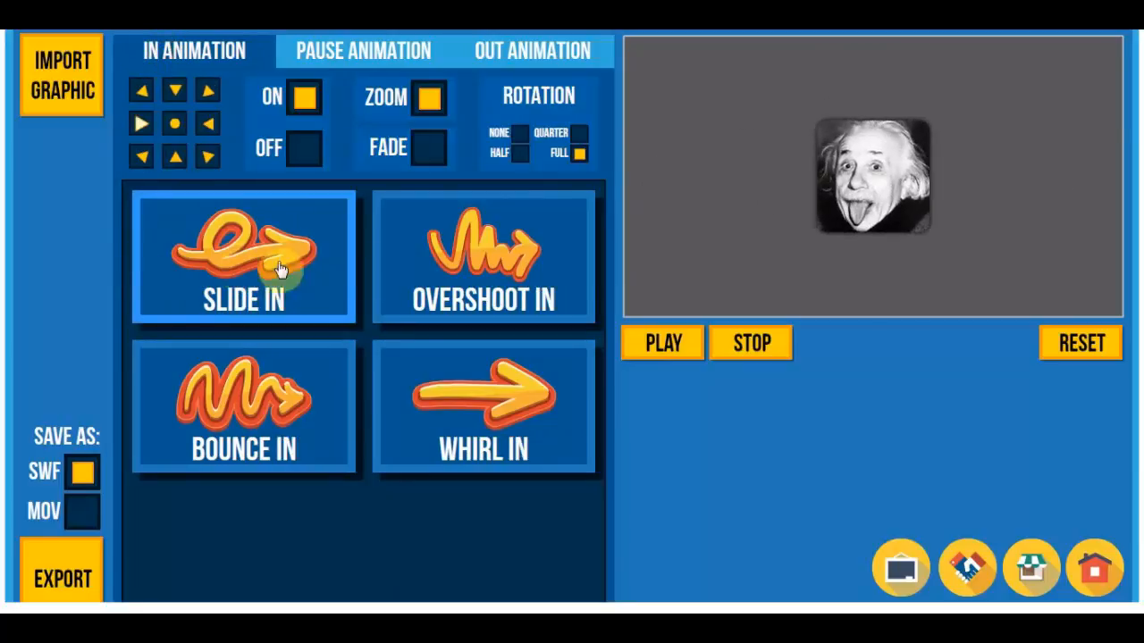
left_click(483, 259)
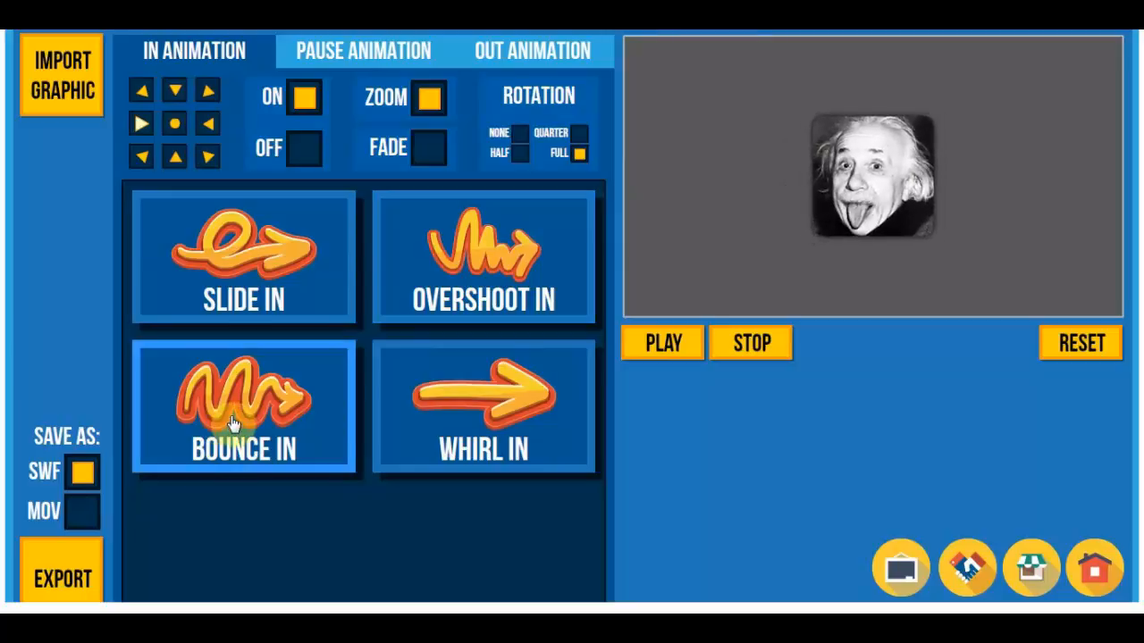
left_click(483, 408)
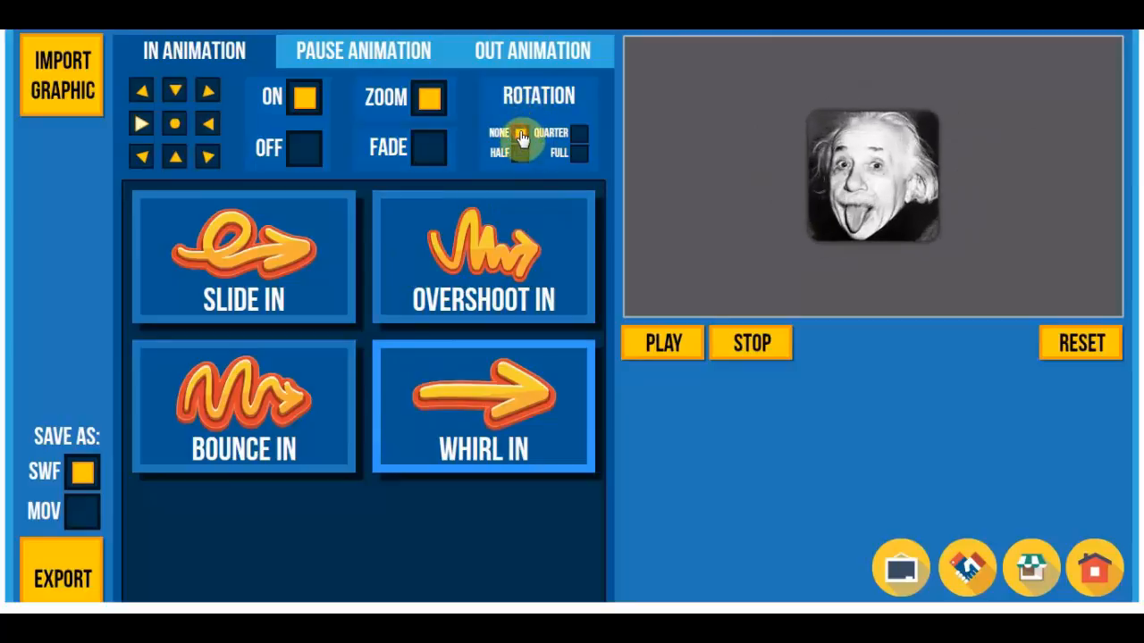
Settle on the Slide In entrance with a full rotation
left_click(243, 260)
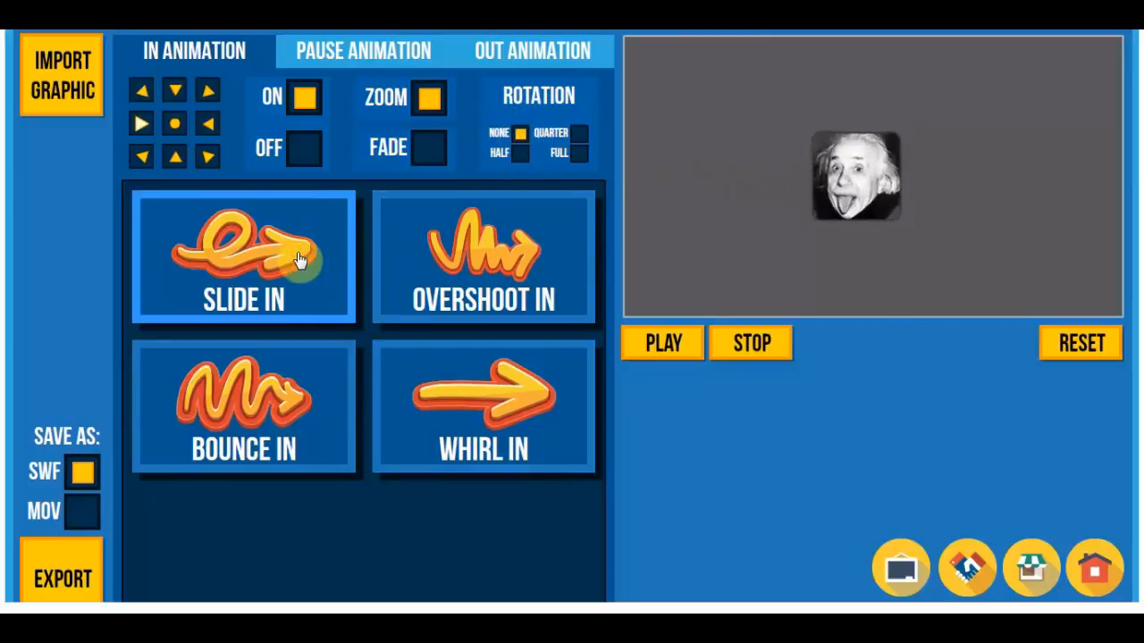
left_click(583, 140)
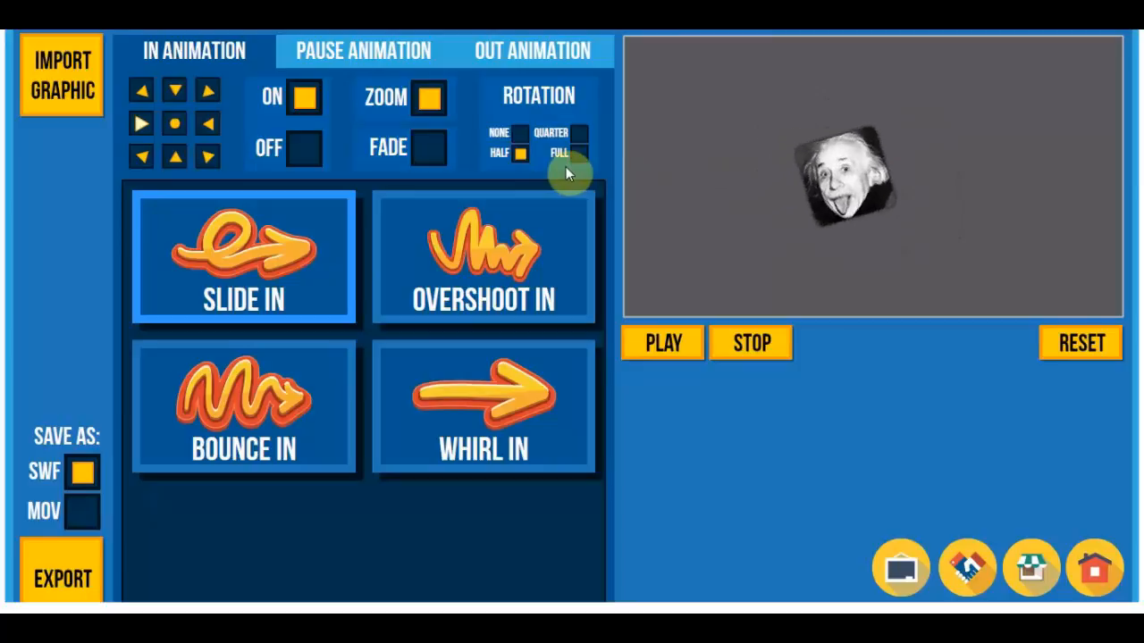
left_click(484, 259)
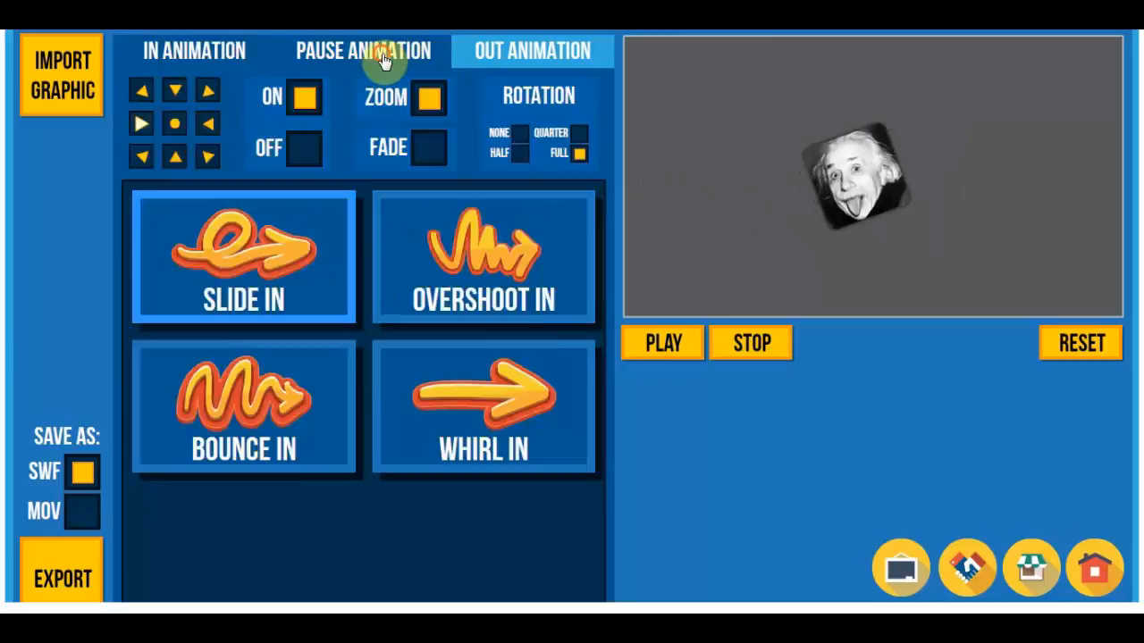
left_click(361, 50)
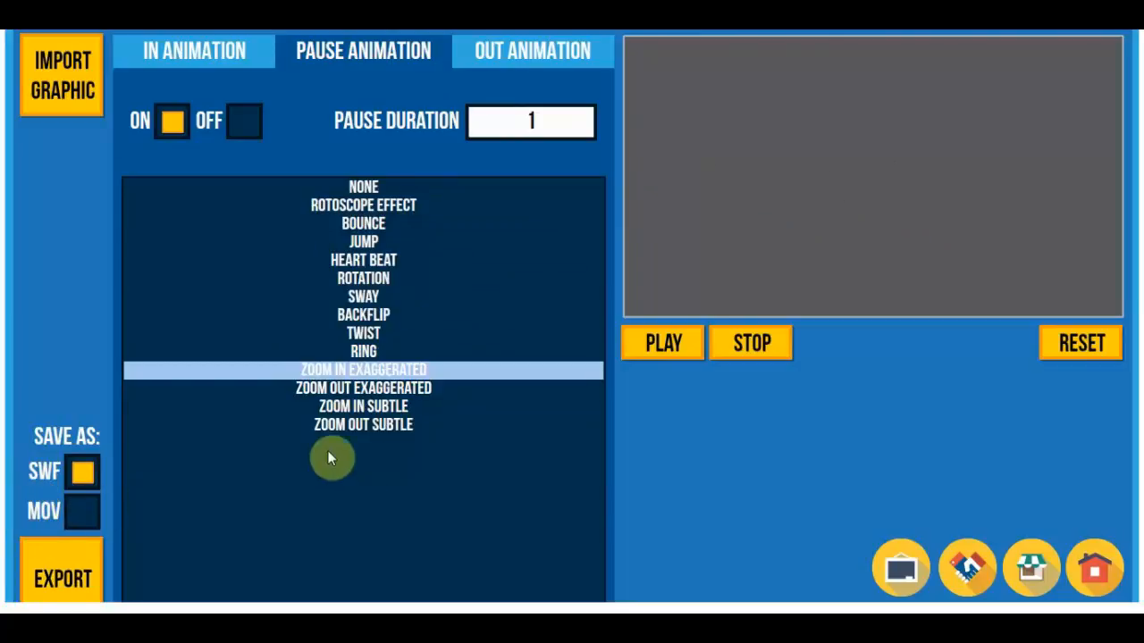
Export the animation as SWF and save it as animation.swf
left_click(60, 574)
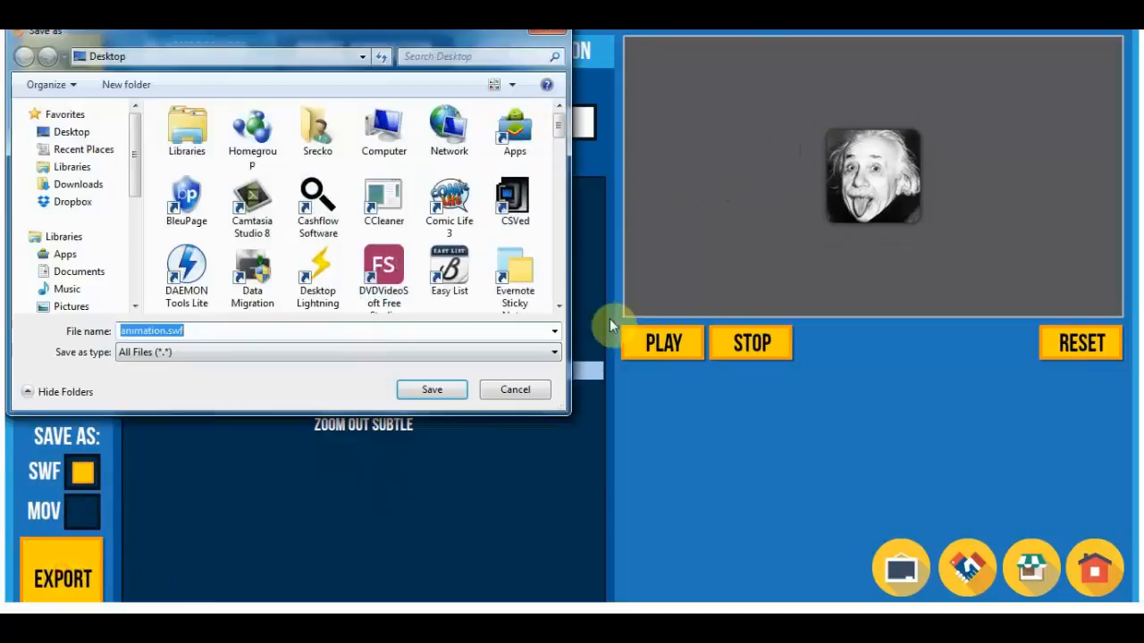
left_click(433, 390)
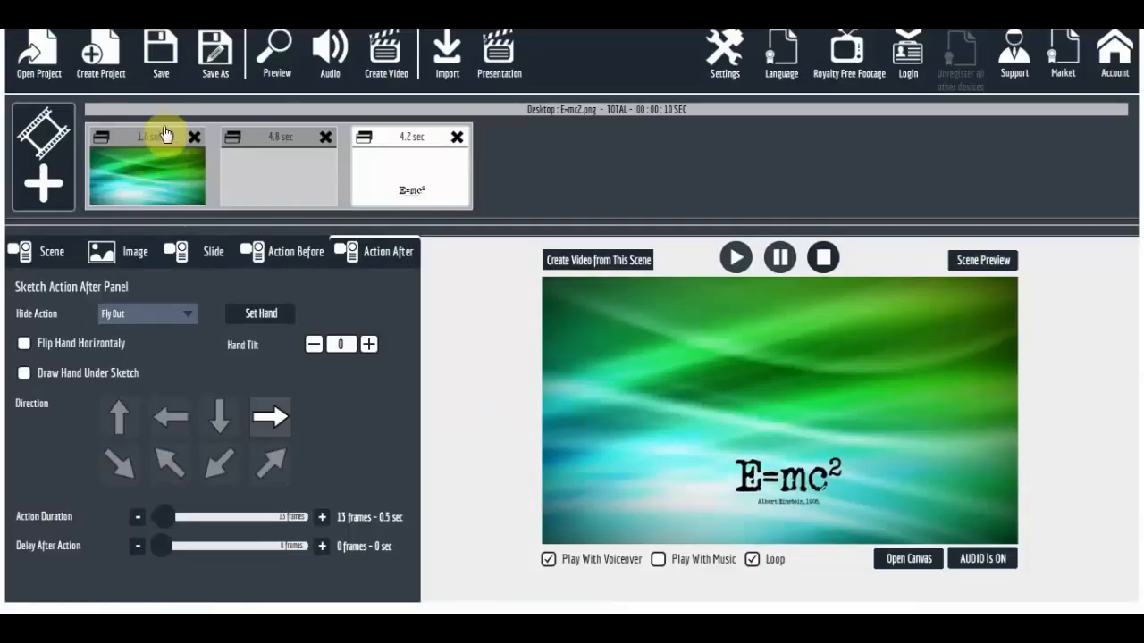
mouse_move(240, 204)
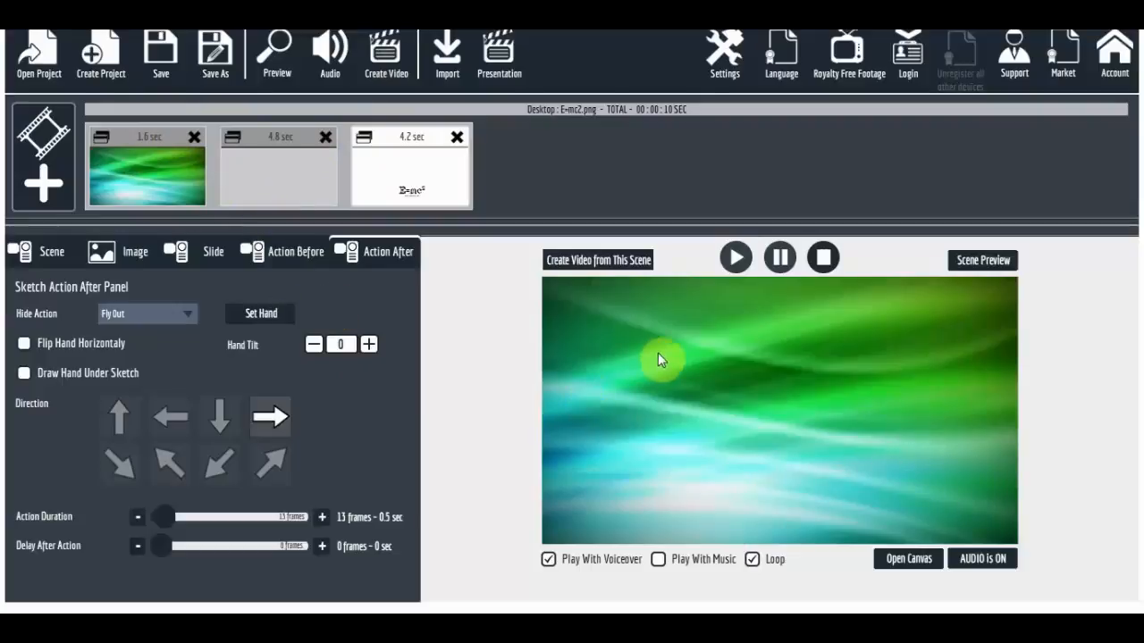
Scale the Einstein scene's green video background to full screen in the canvas
left_click(278, 168)
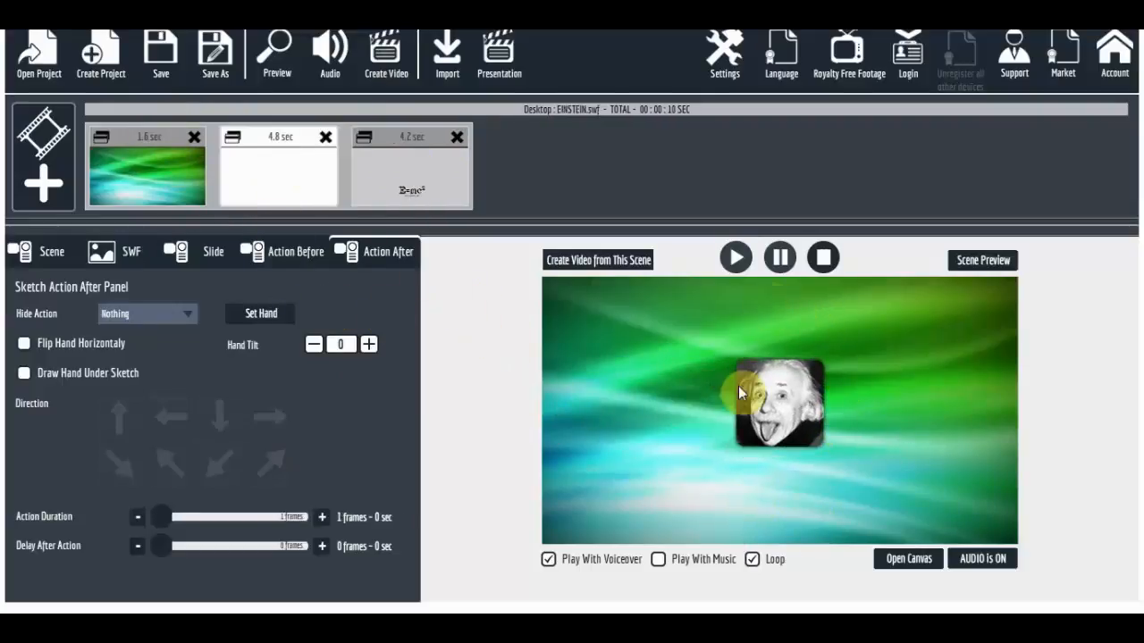
left_click(908, 558)
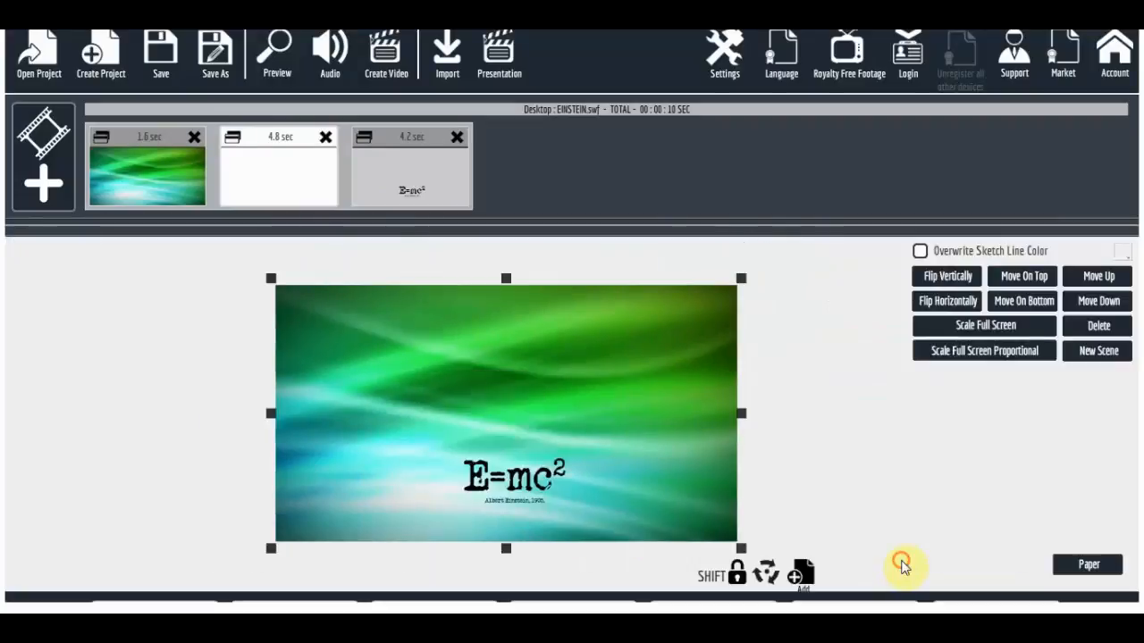
mouse_move(390, 420)
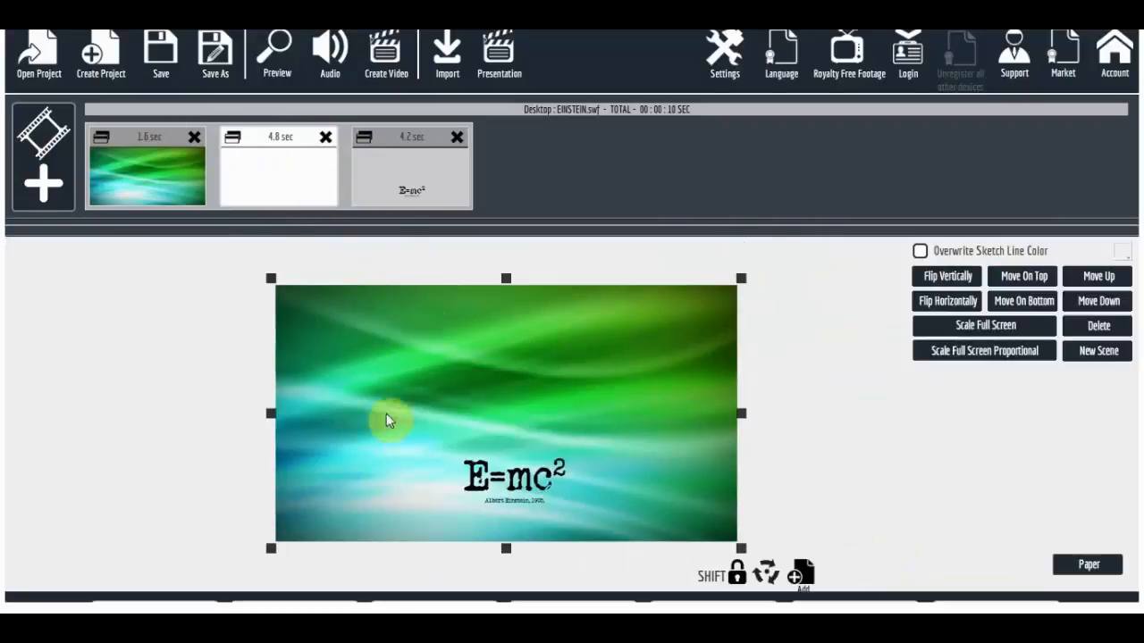
mouse_move(611, 376)
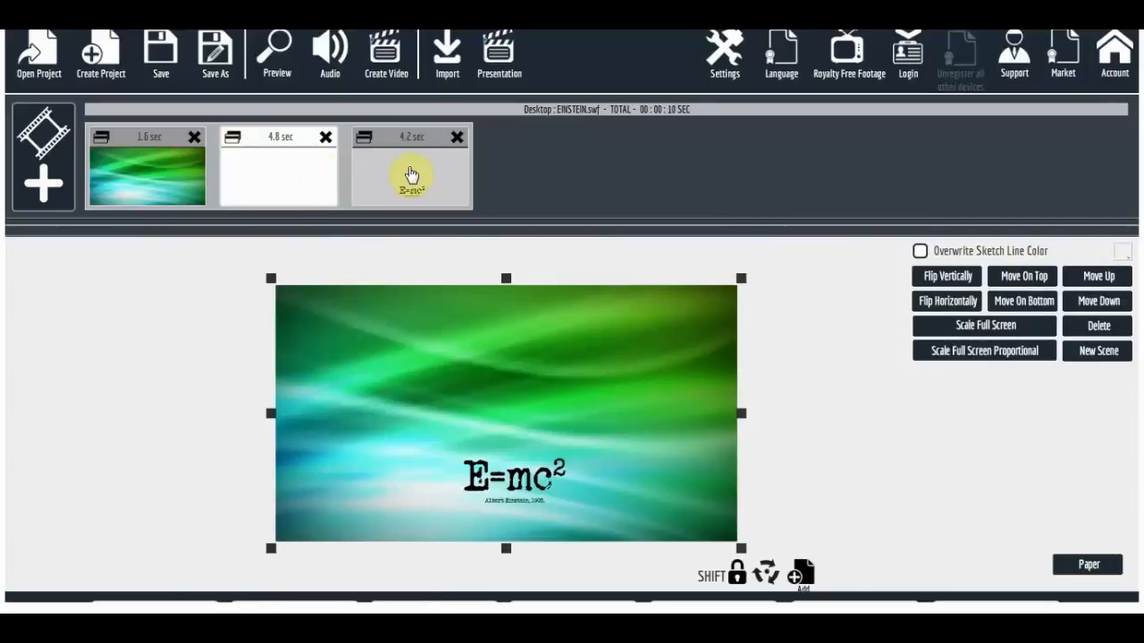
mouse_move(492, 413)
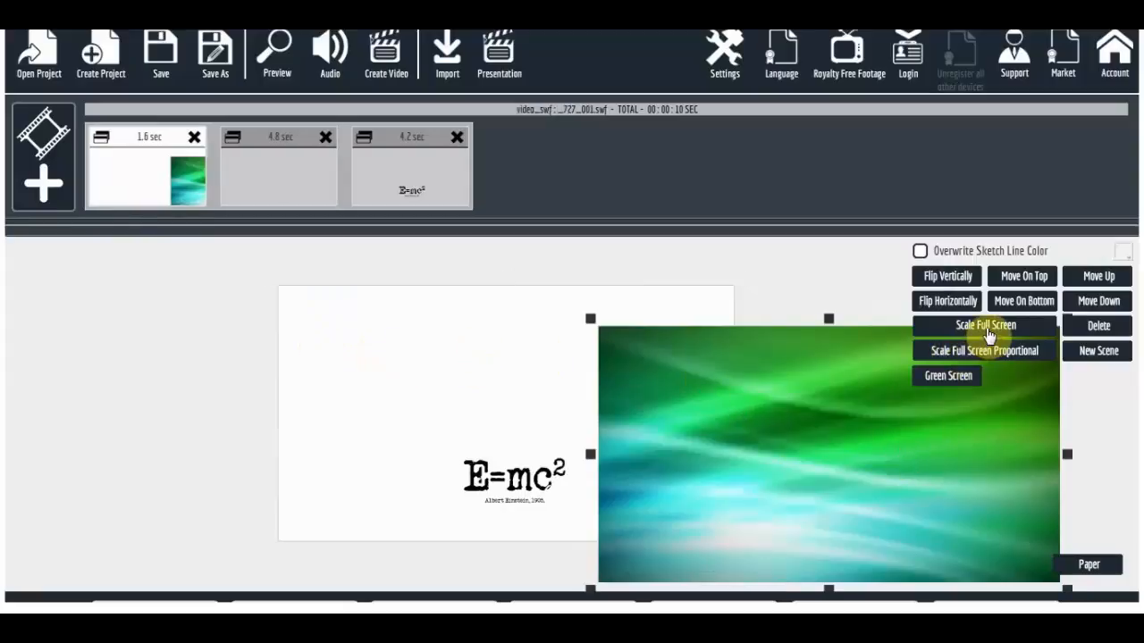
left_click(985, 325)
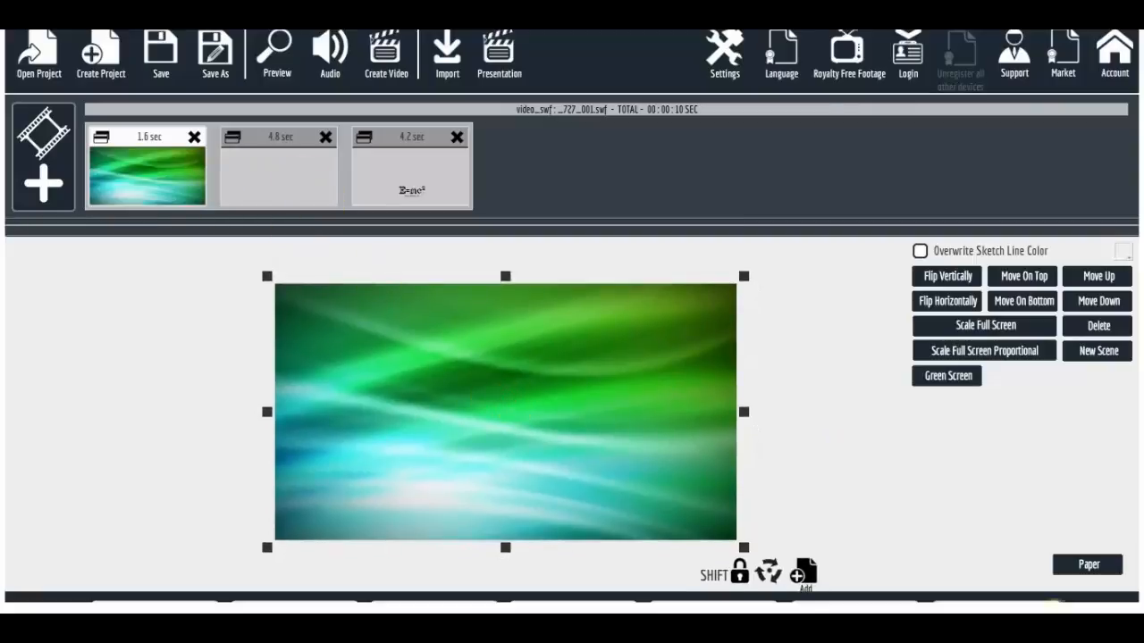
left_click(276, 53)
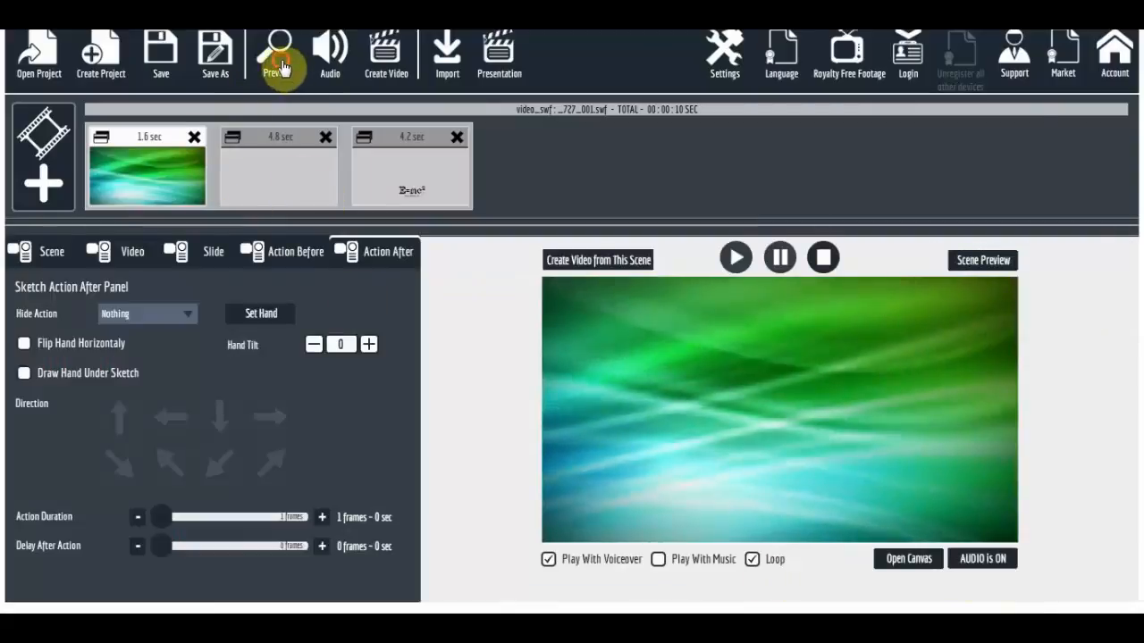
Preview the project with the photo animating over green, then reopen the scene's SWF settings
left_click(279, 54)
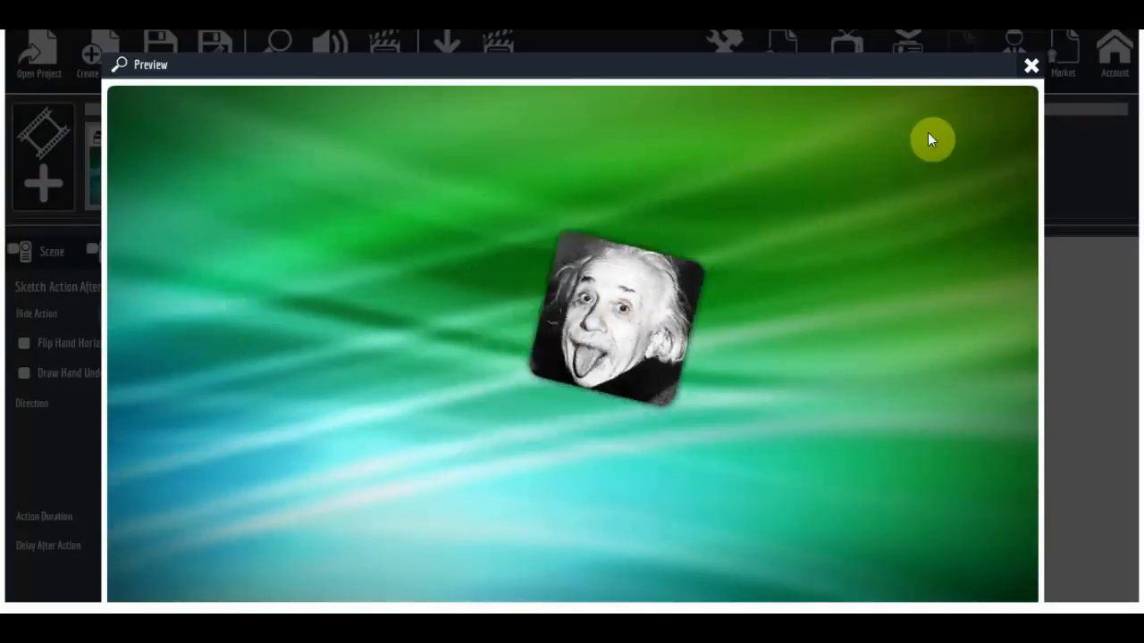
left_click(1030, 64)
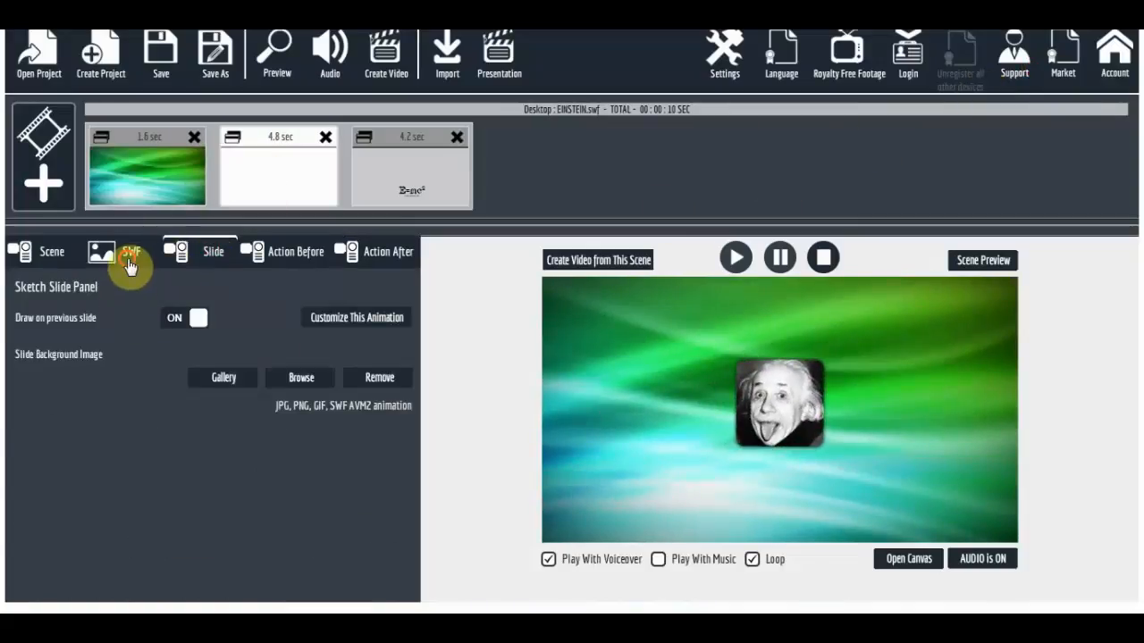
left_click(130, 251)
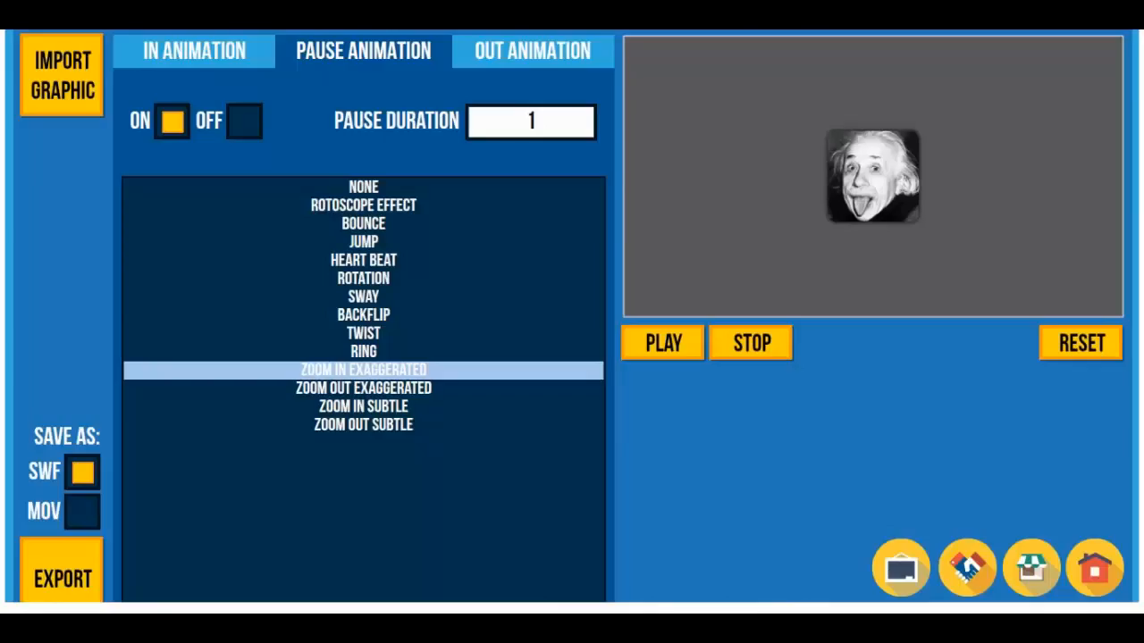
left_click(661, 343)
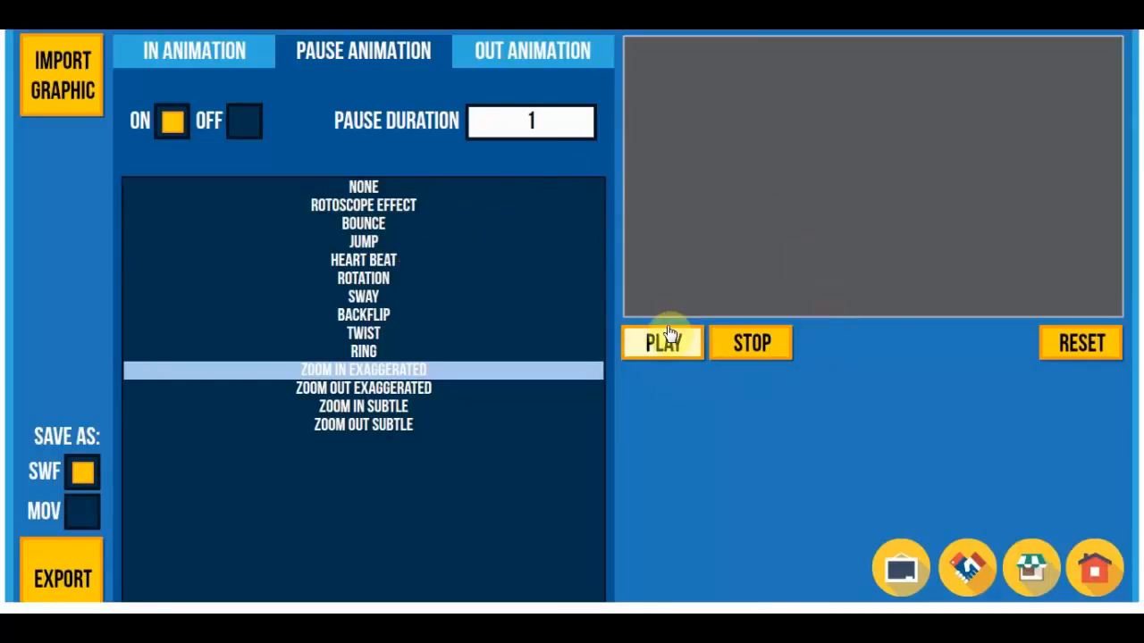
left_click(661, 343)
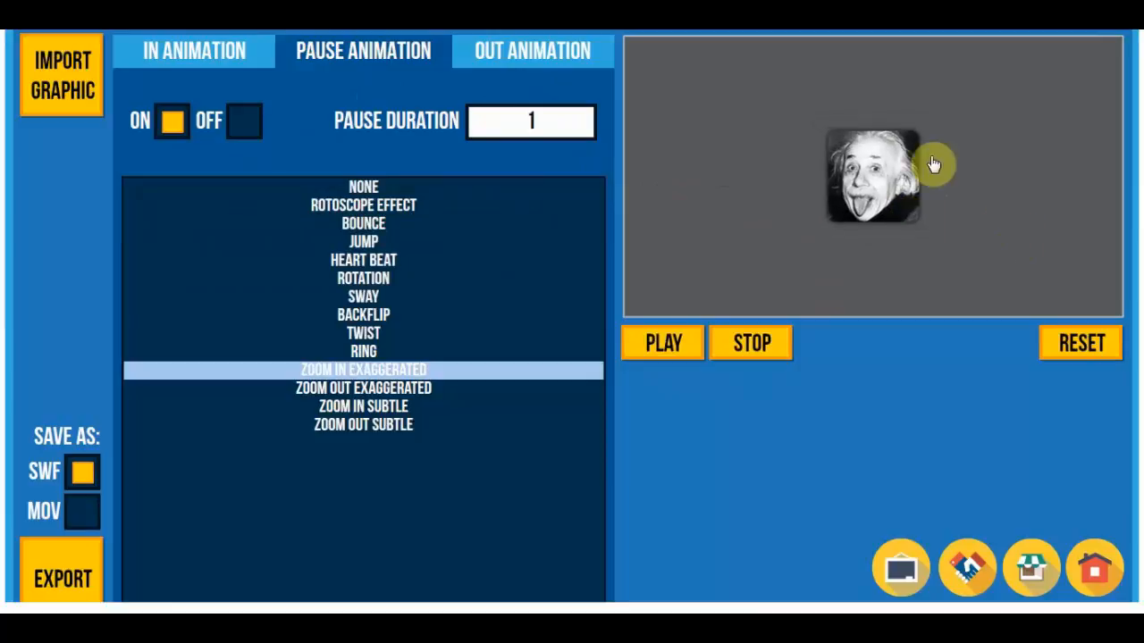
left_click(750, 343)
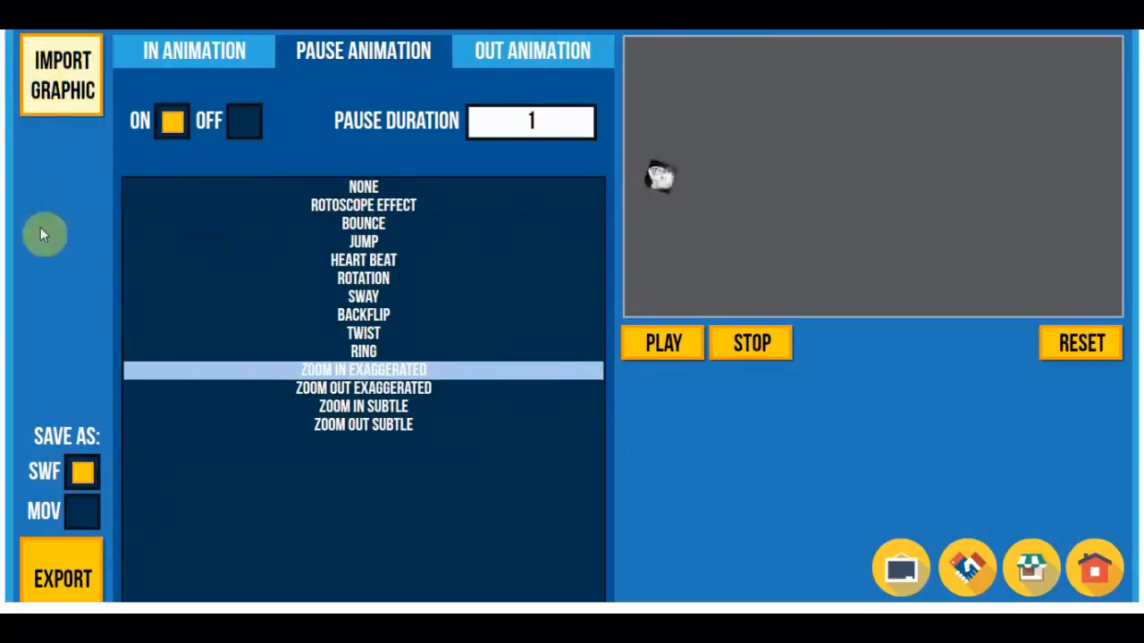
left_click(363, 279)
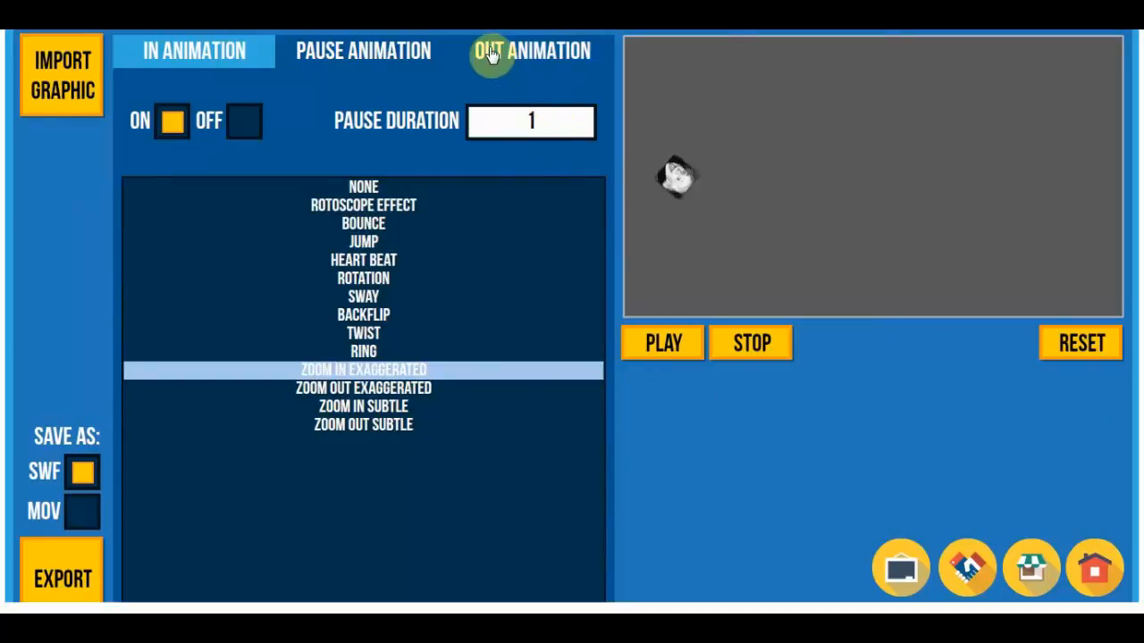
left_click(363, 50)
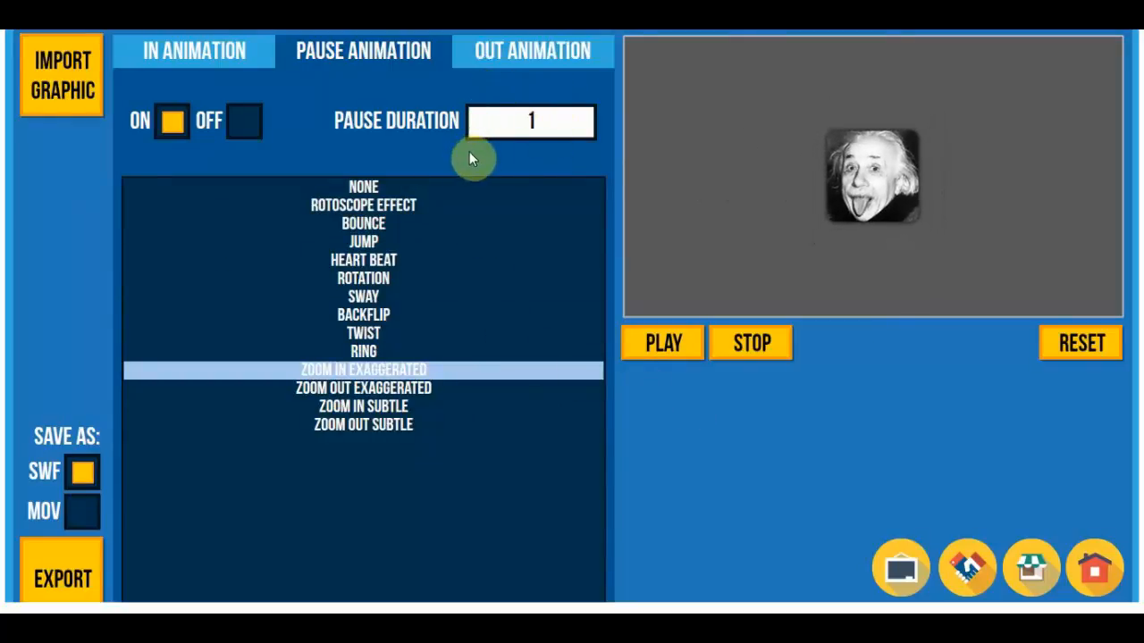